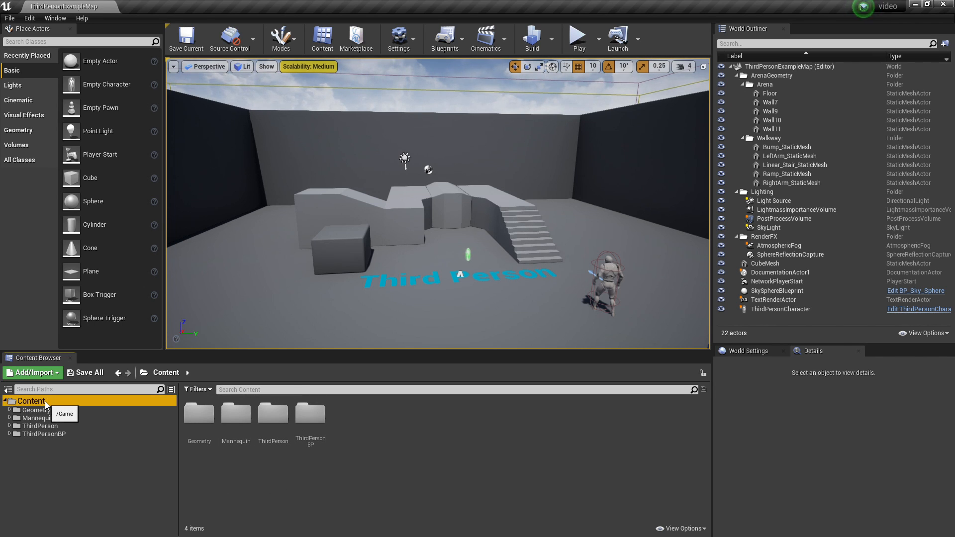
- Add a new folder inside Content and name it Movies
right_click(26, 401)
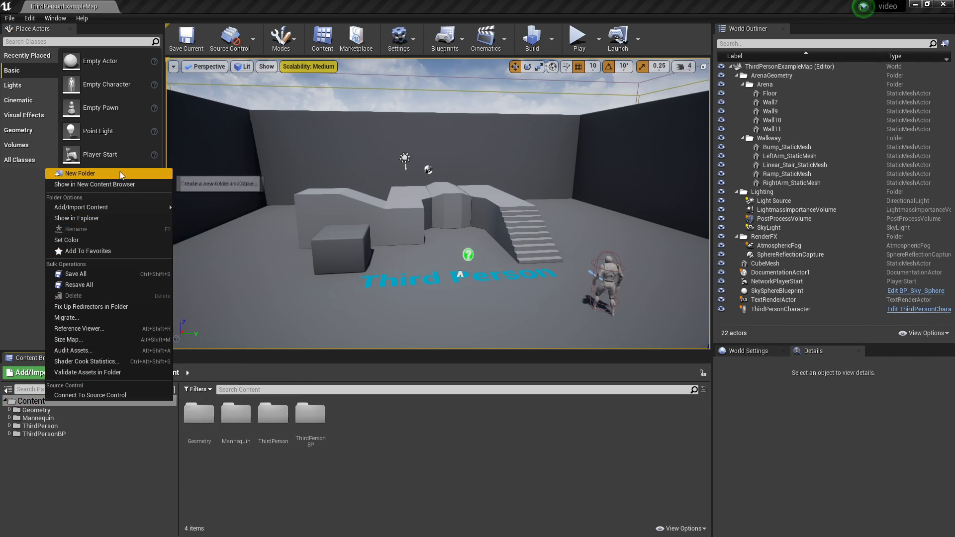
click(79, 174)
text(Movies)
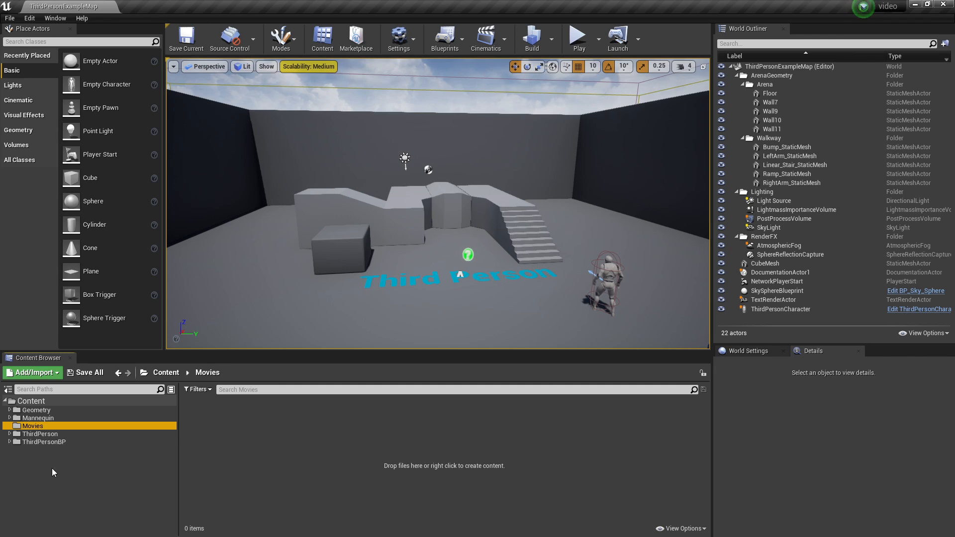
mouse_move(33, 426)
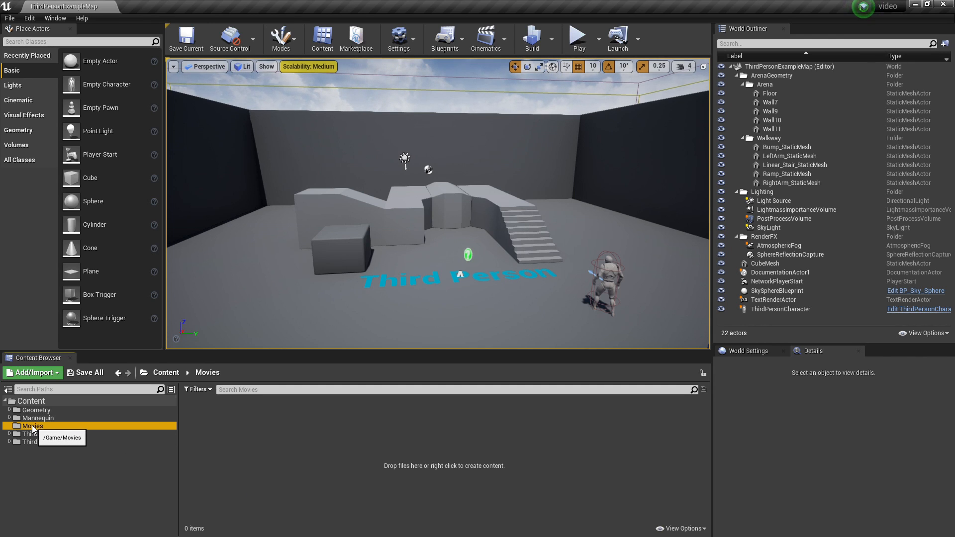
right_click(33, 426)
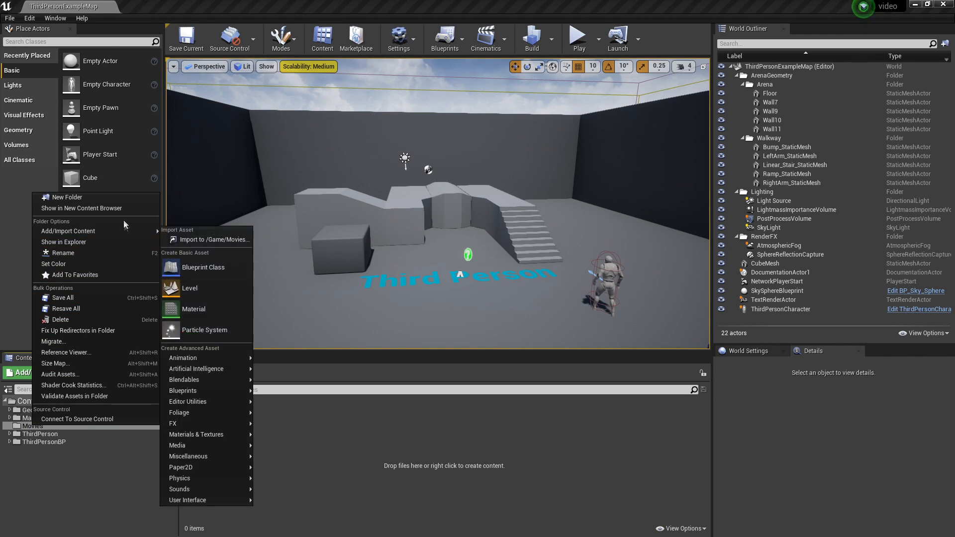
click(63, 241)
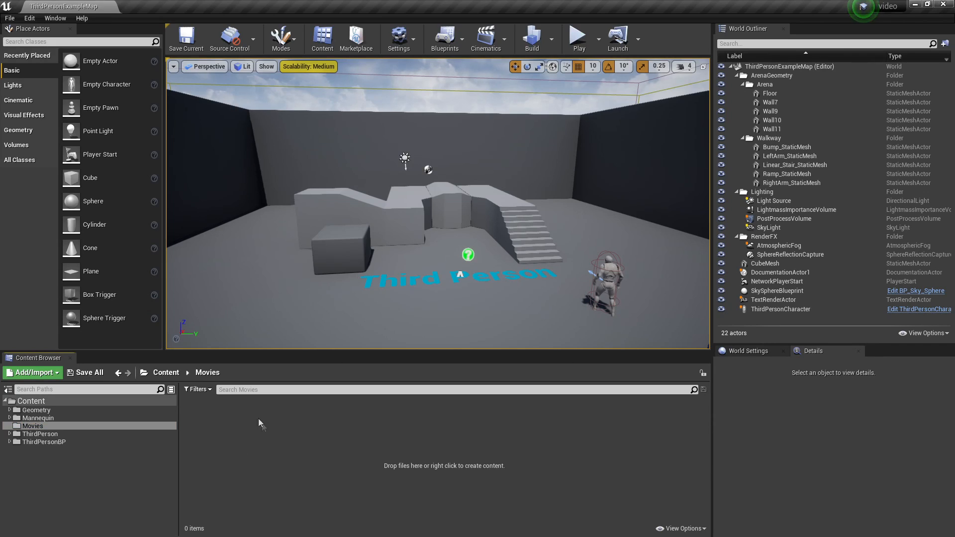
mouse_move(267, 423)
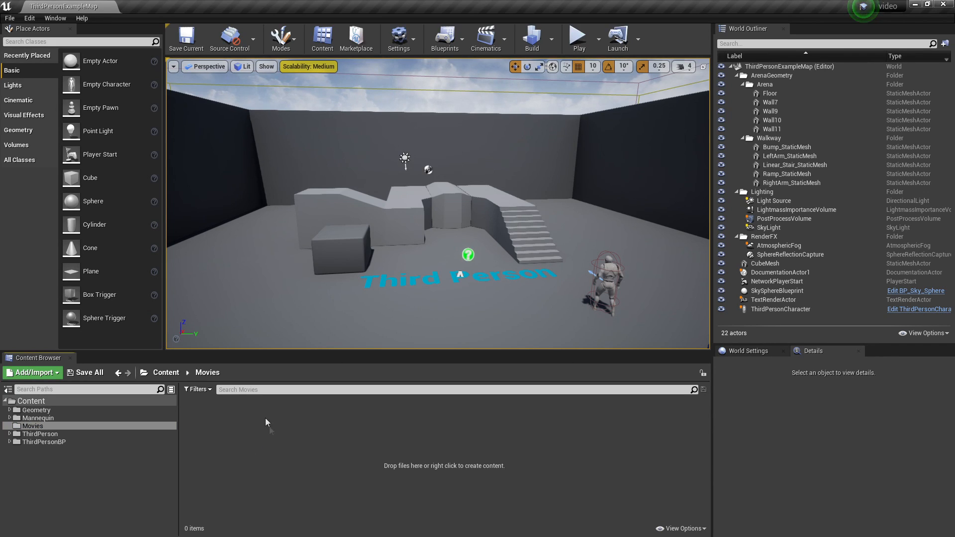
- Create a File Media Source asset in Movies with its File Path set to portalfootage.mp4
right_click(267, 422)
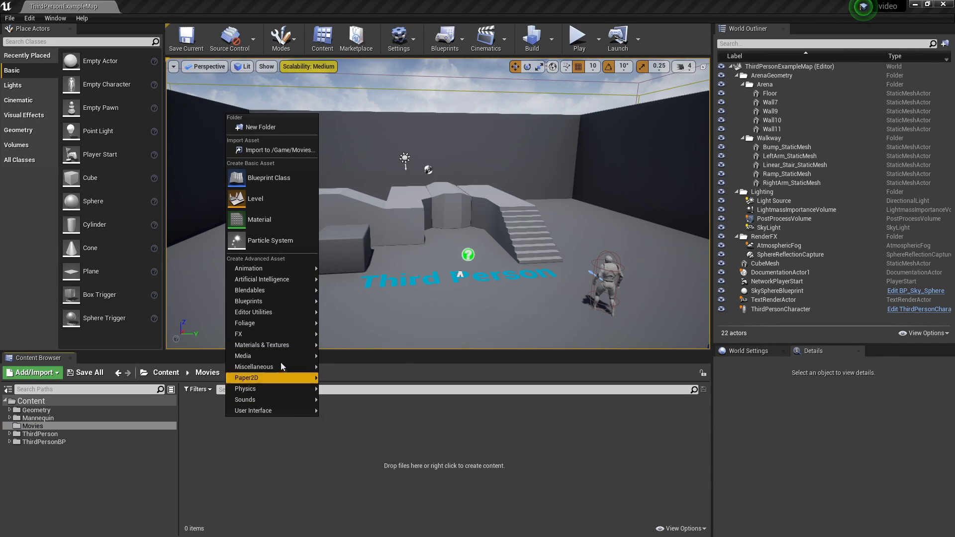
mouse_move(243, 355)
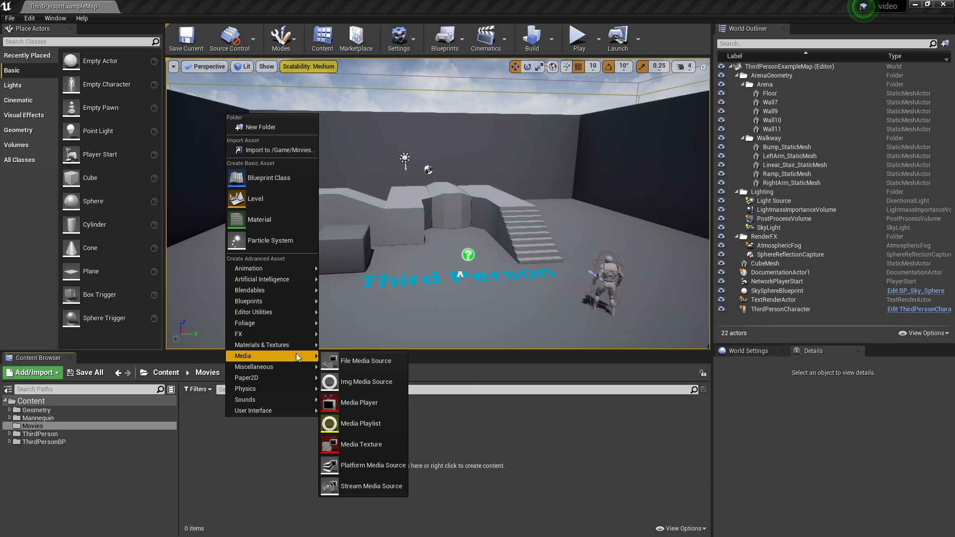
click(366, 360)
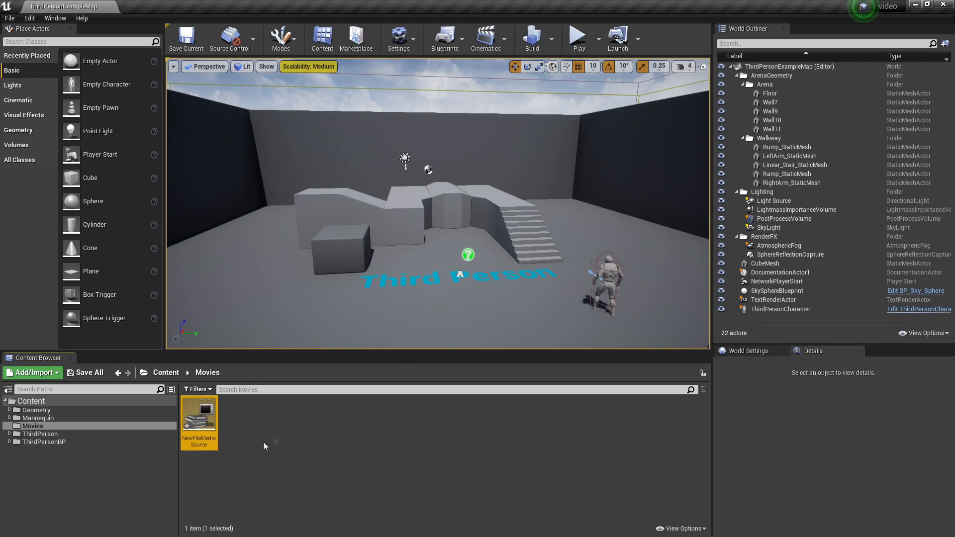
double_click(199, 413)
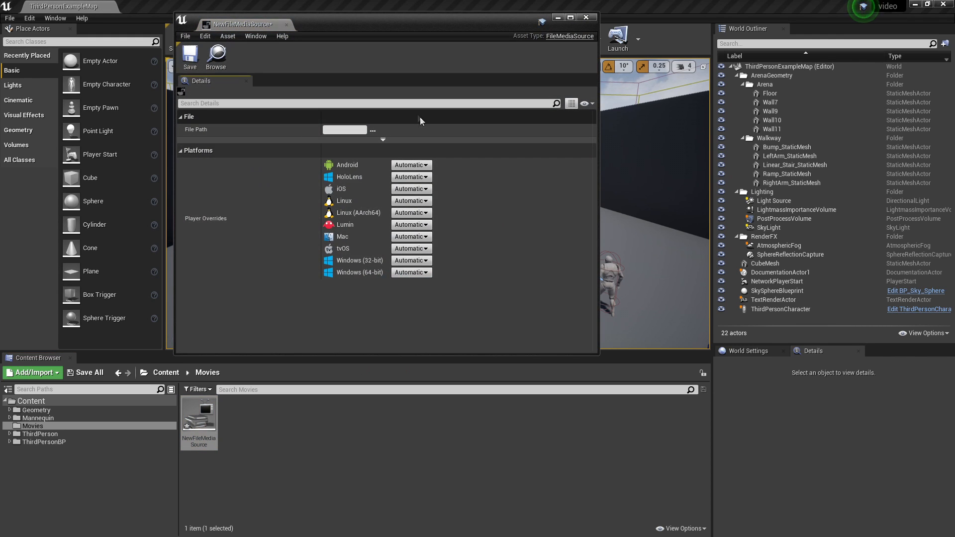
mouse_move(372, 130)
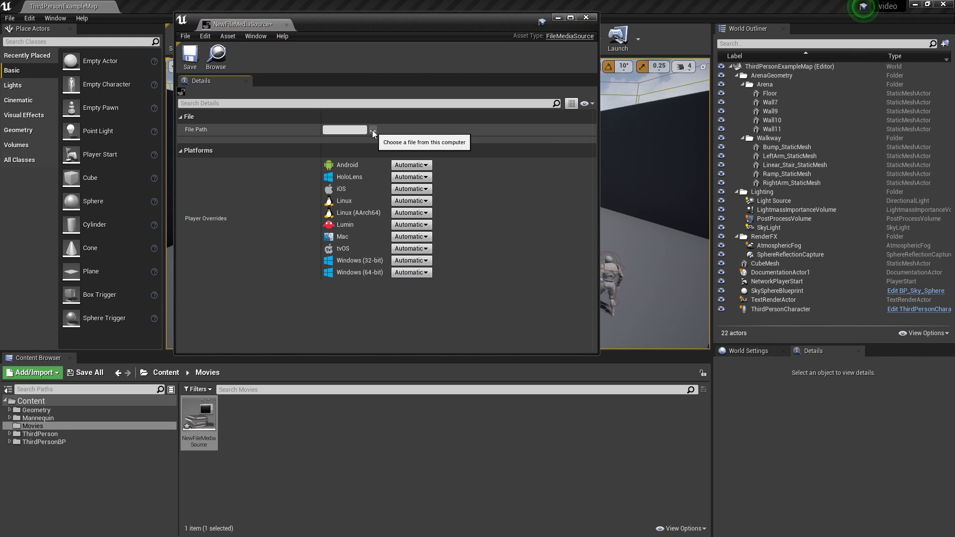
click(372, 130)
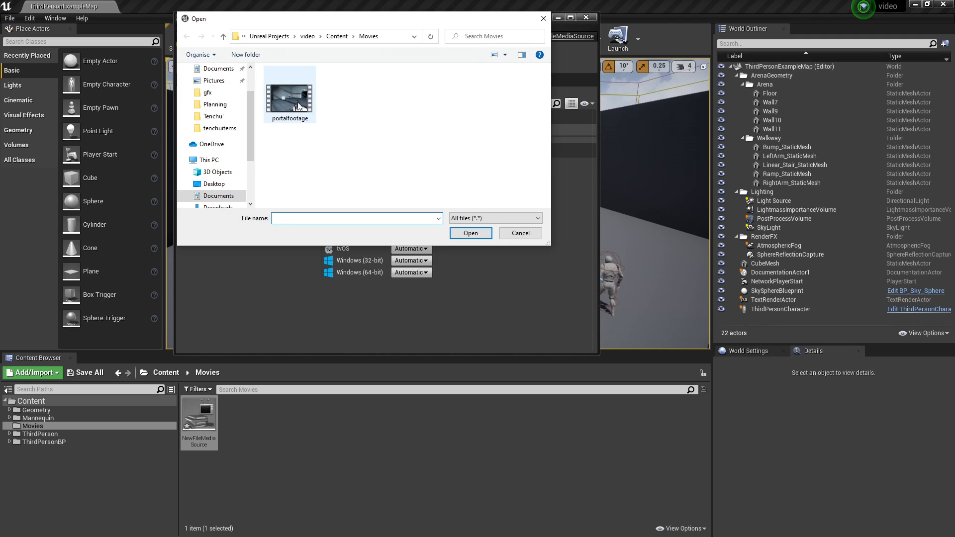
mouse_move(295, 109)
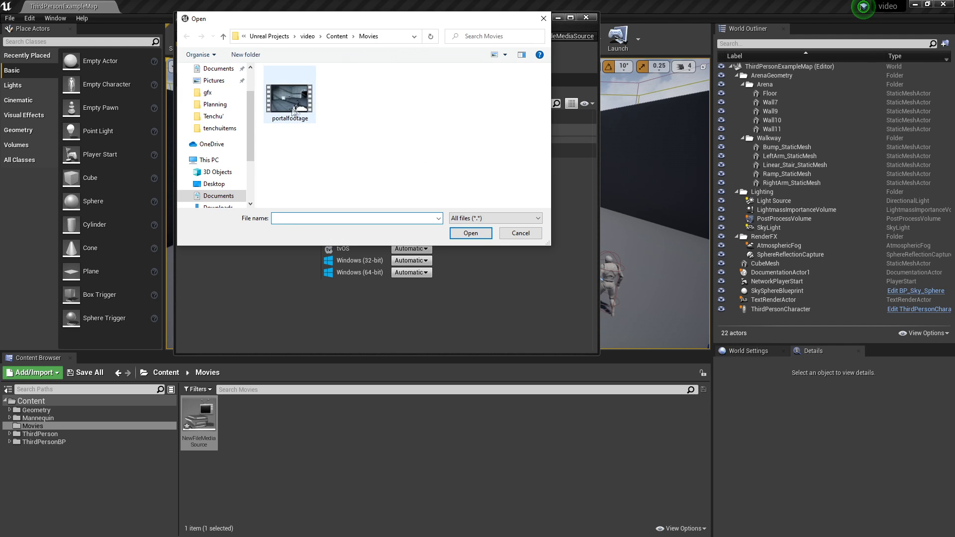
click(470, 233)
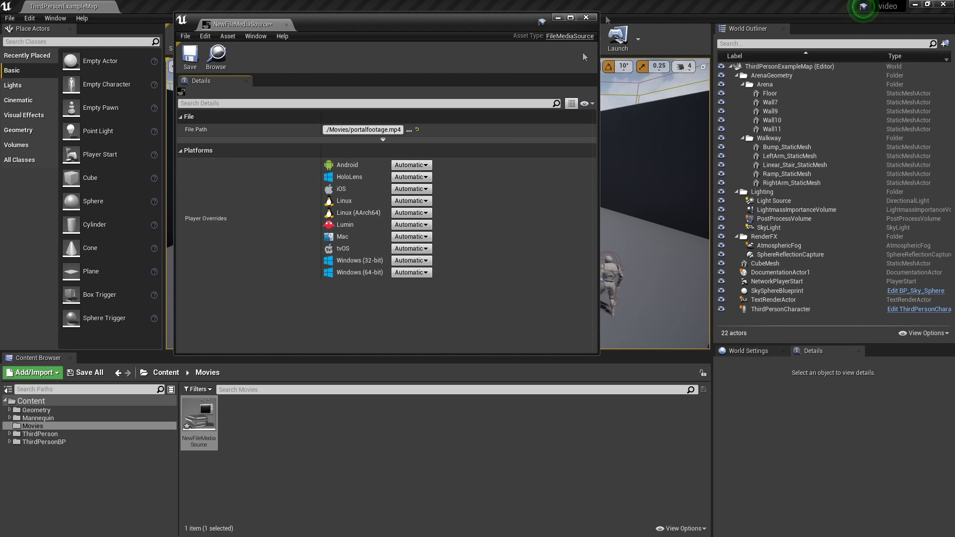
click(586, 17)
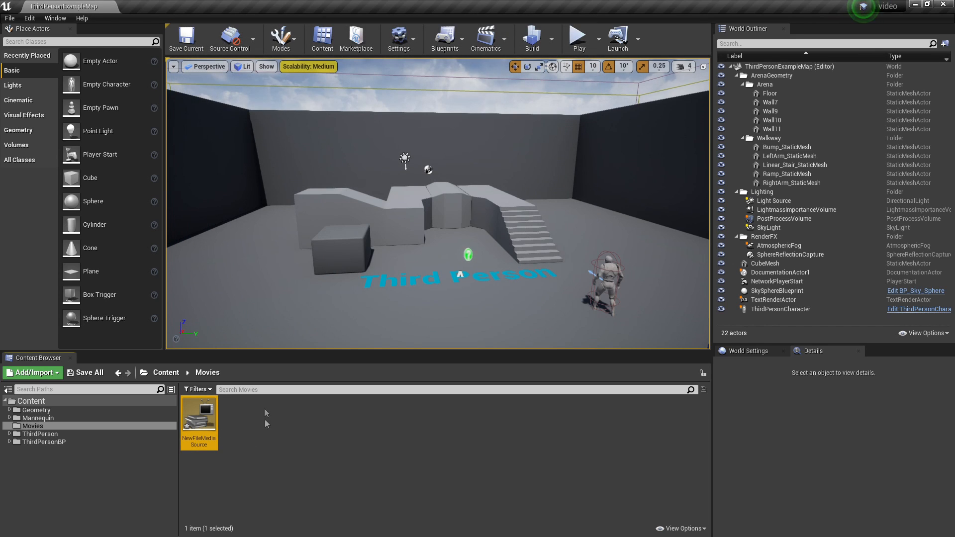
- Create a Media Player asset with a linked Video output MediaTexture asset
right_click(266, 423)
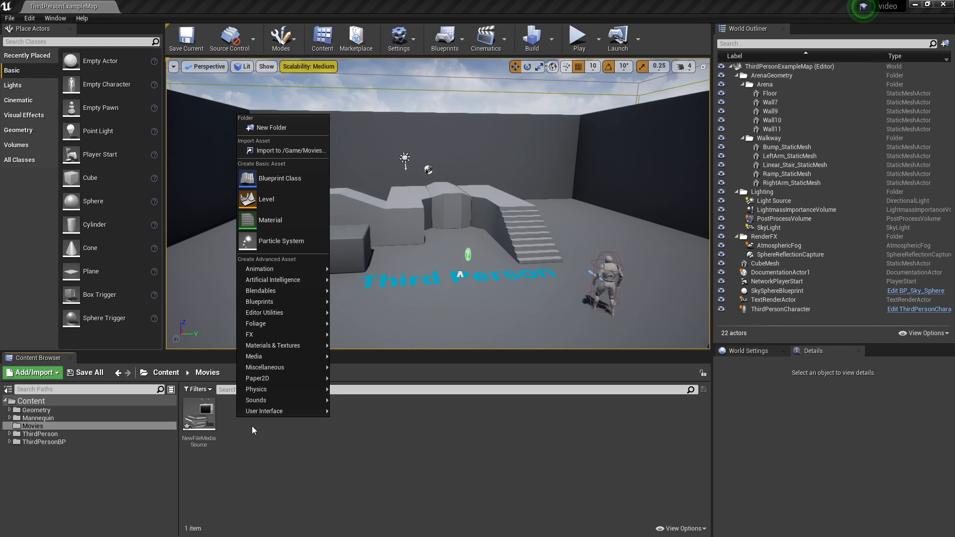
mouse_move(254, 356)
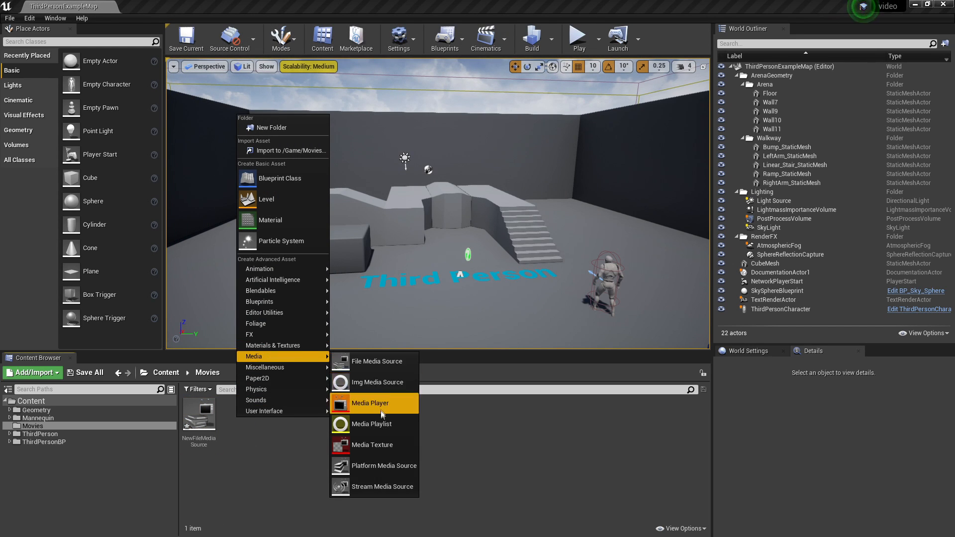
click(370, 402)
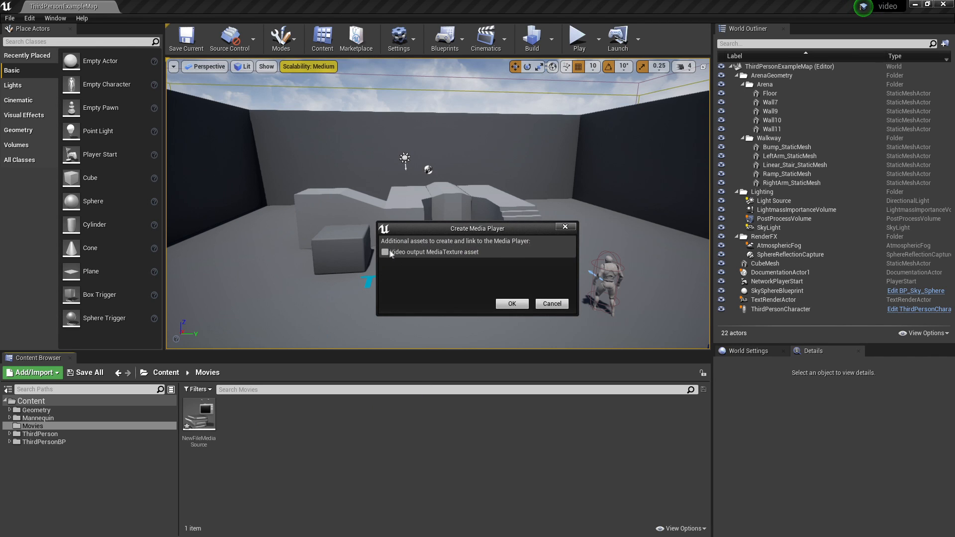
click(386, 251)
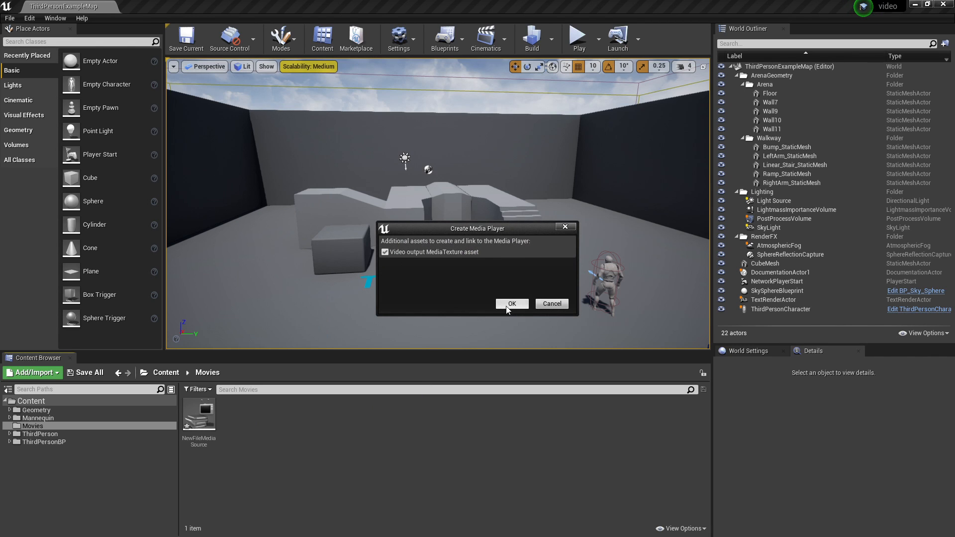
click(511, 303)
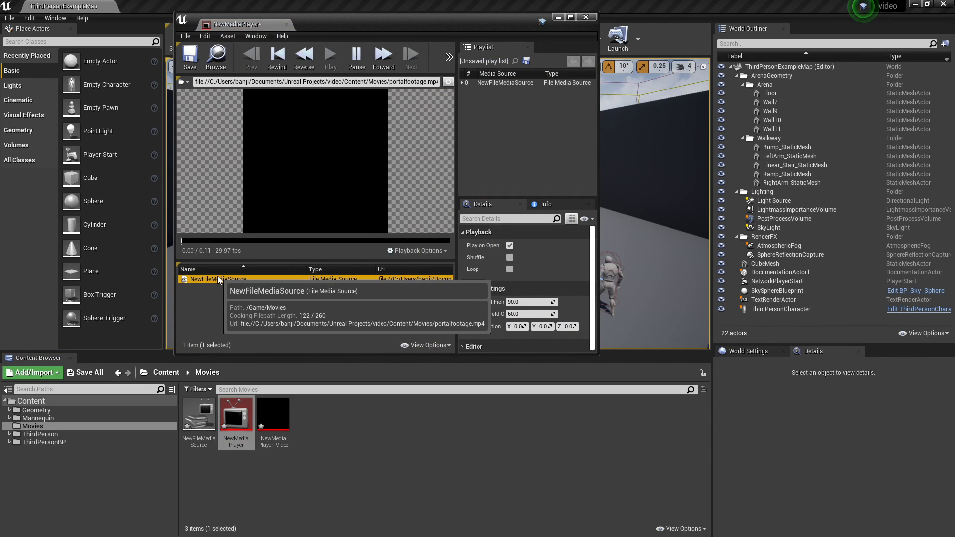
- Play NewFileMediaSource in the Media Player preview, then close the editor
click(331, 59)
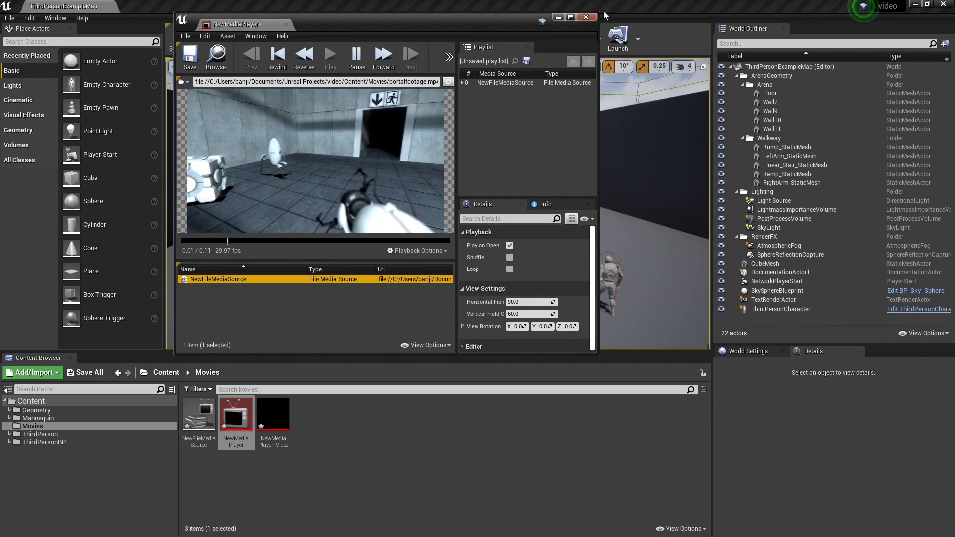
click(570, 17)
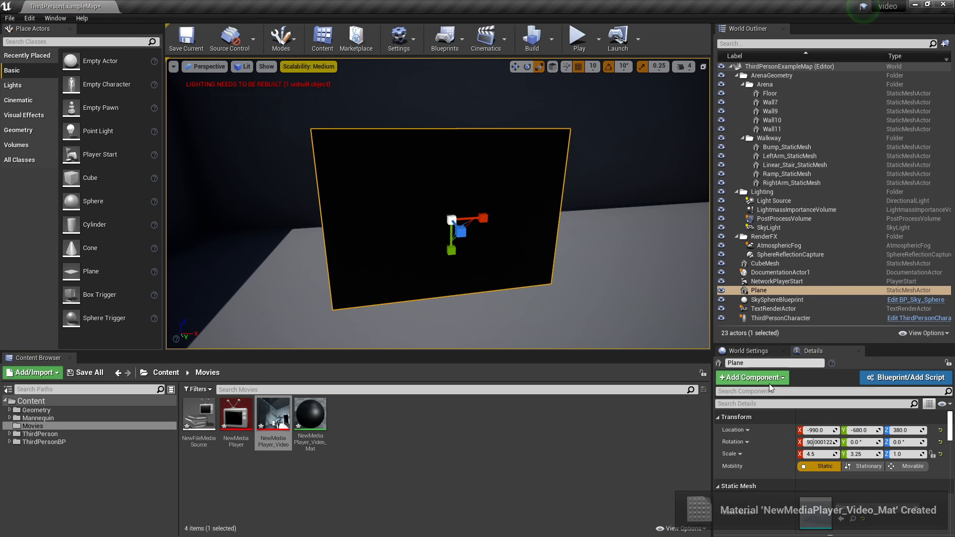
- Add a Media Sound component to the selected Plane
click(751, 377)
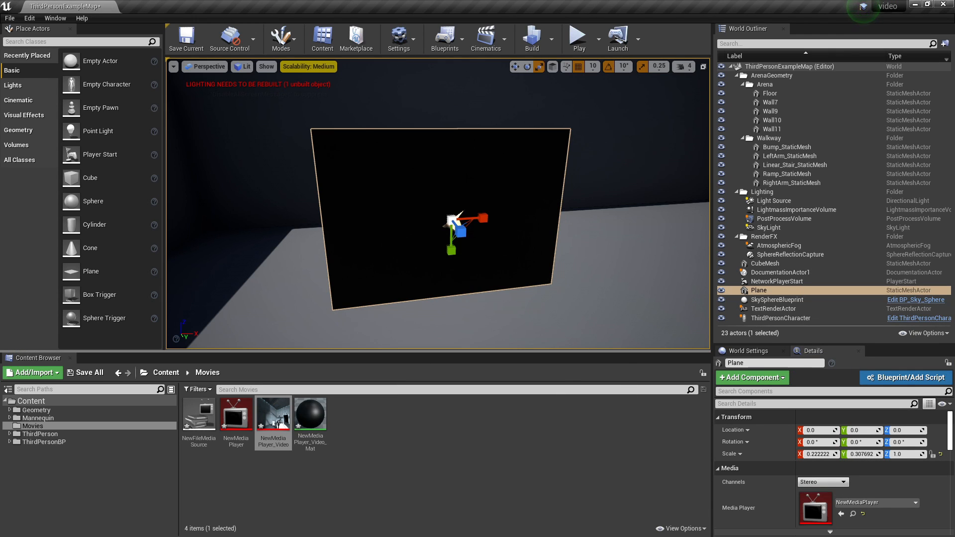
- Open the Level Blueprint from the Blueprints toolbar dropdown
click(445, 38)
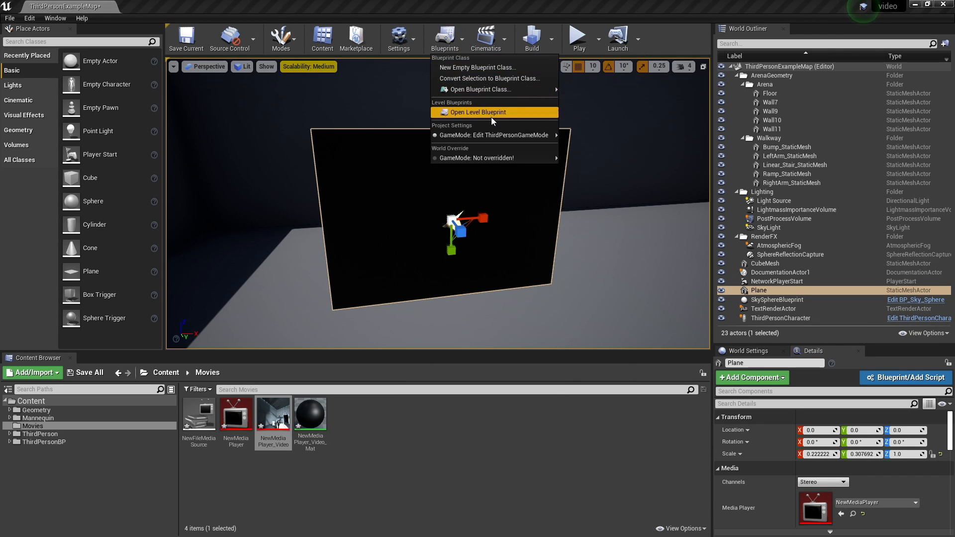
click(479, 112)
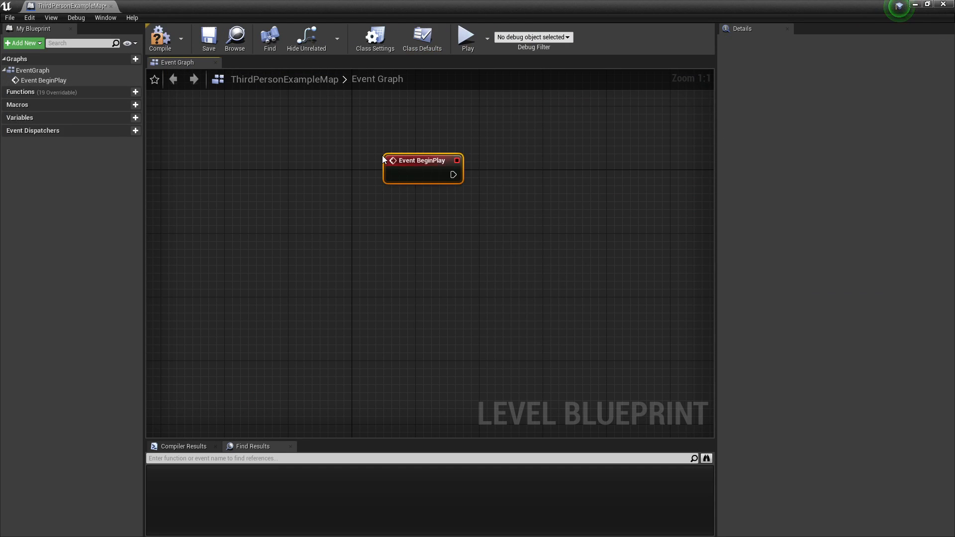
- Add a Media Player variable named mediaplayer, defaulting to NewMediaPlayer
click(135, 118)
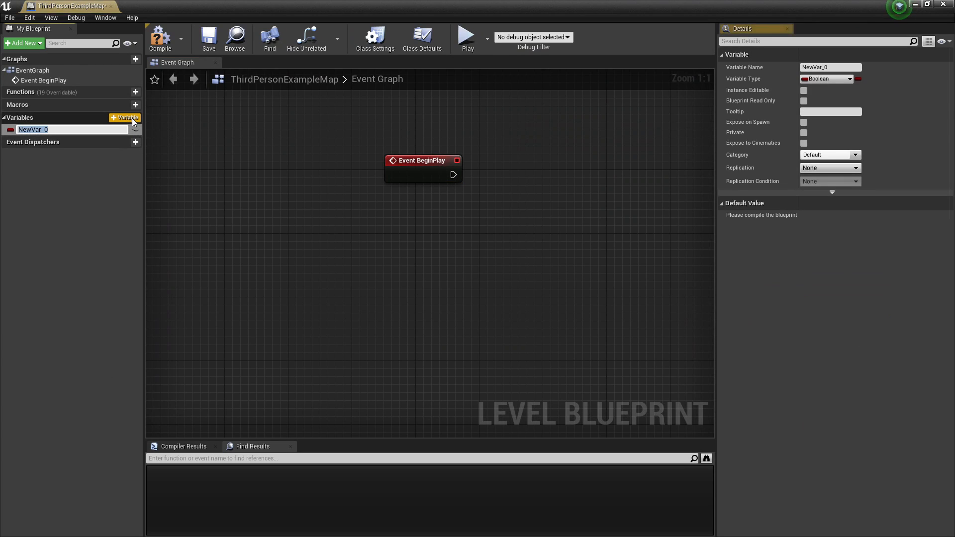
text(mediaplayer)
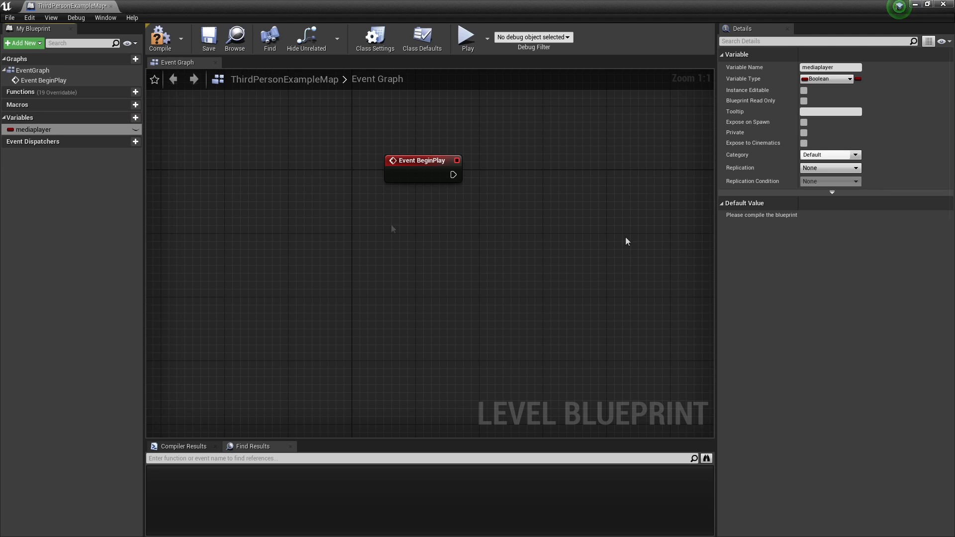
click(828, 78)
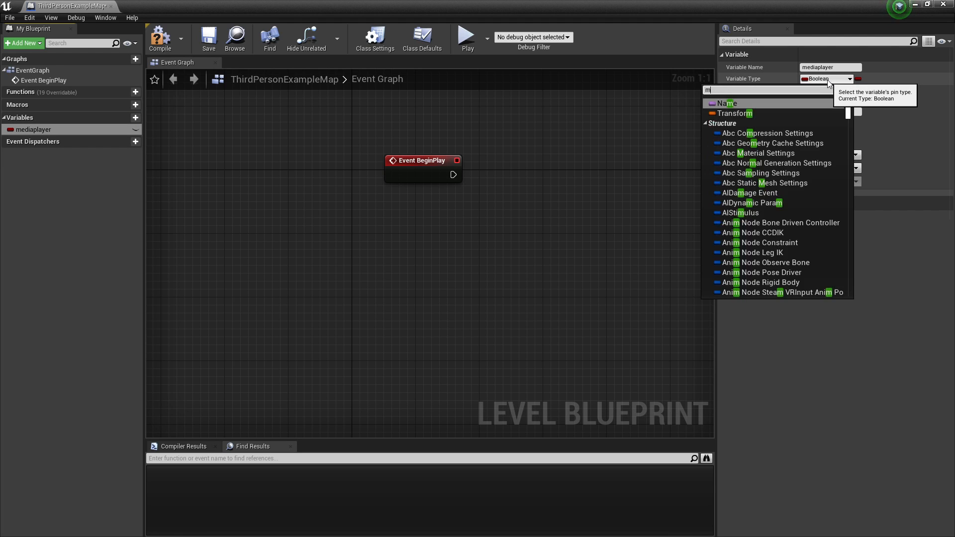
text(ediapla)
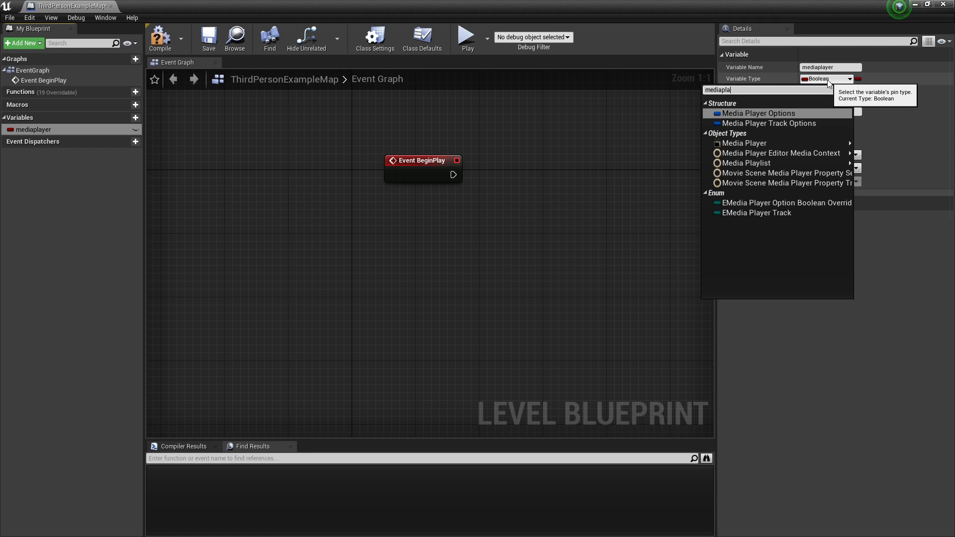
click(744, 143)
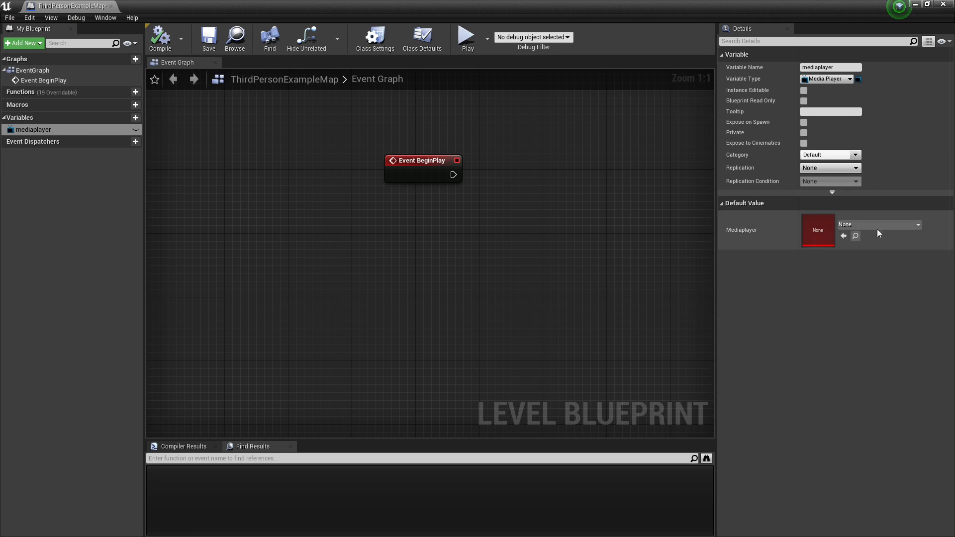
click(877, 224)
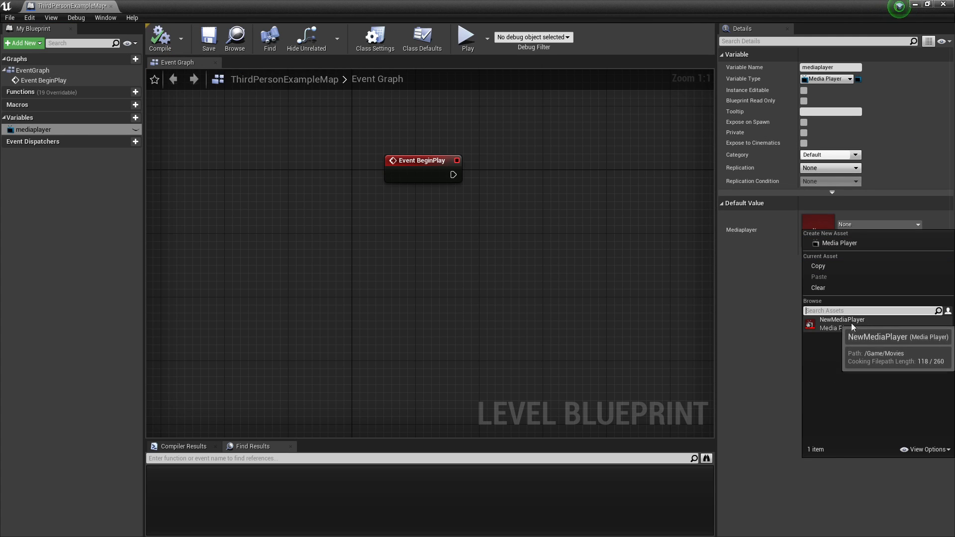
click(841, 320)
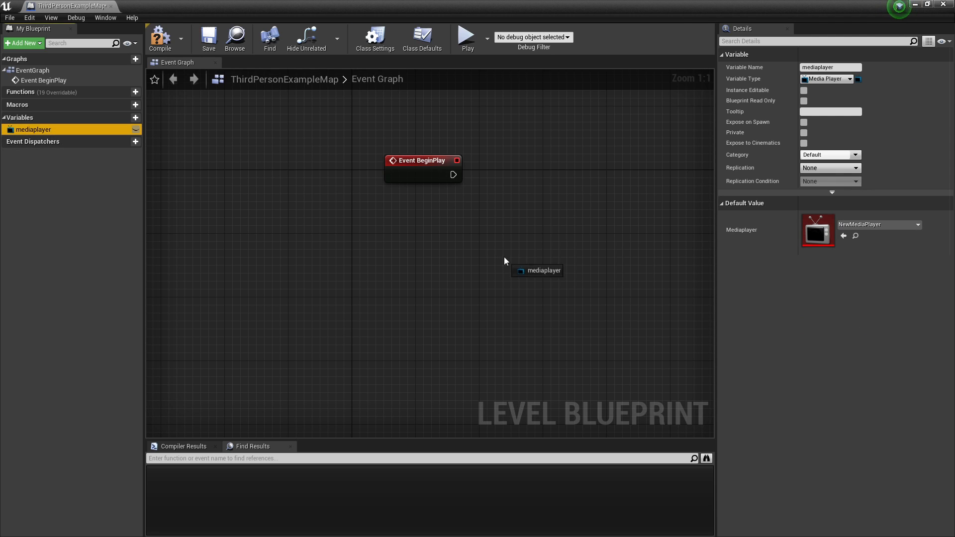
- Wire Event BeginPlay to Open Source on mediaplayer with Media Source NewFileMediaSource
drag(538, 271, 433, 217)
text(open)
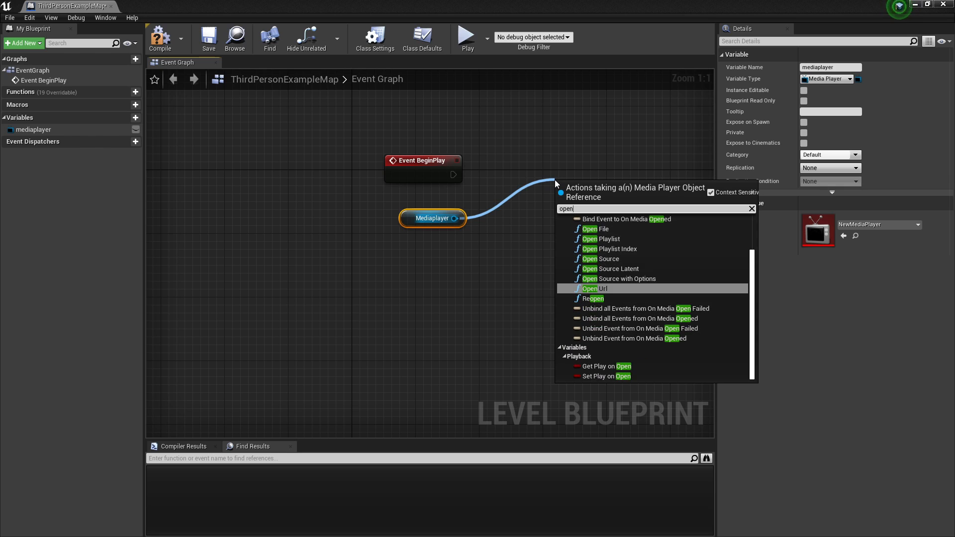
click(605, 258)
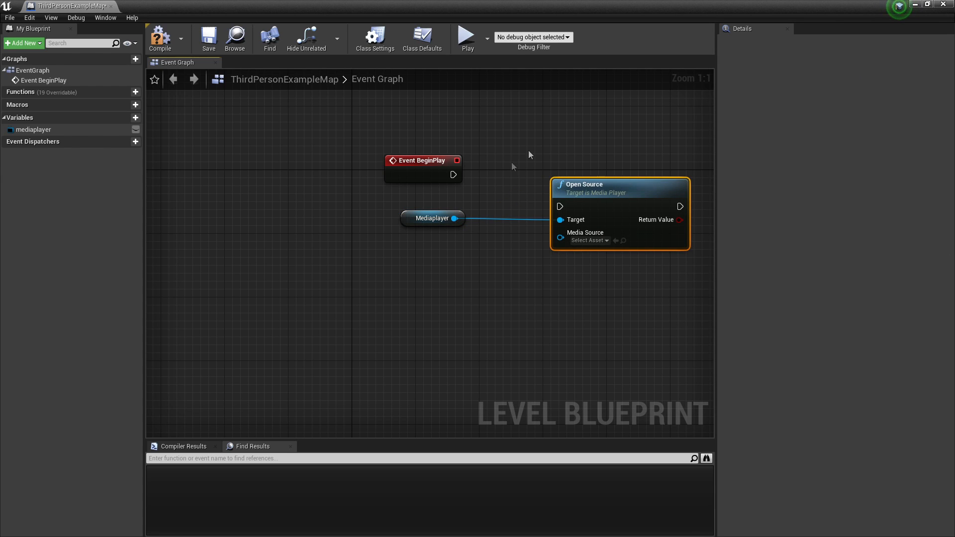
drag(454, 175, 560, 206)
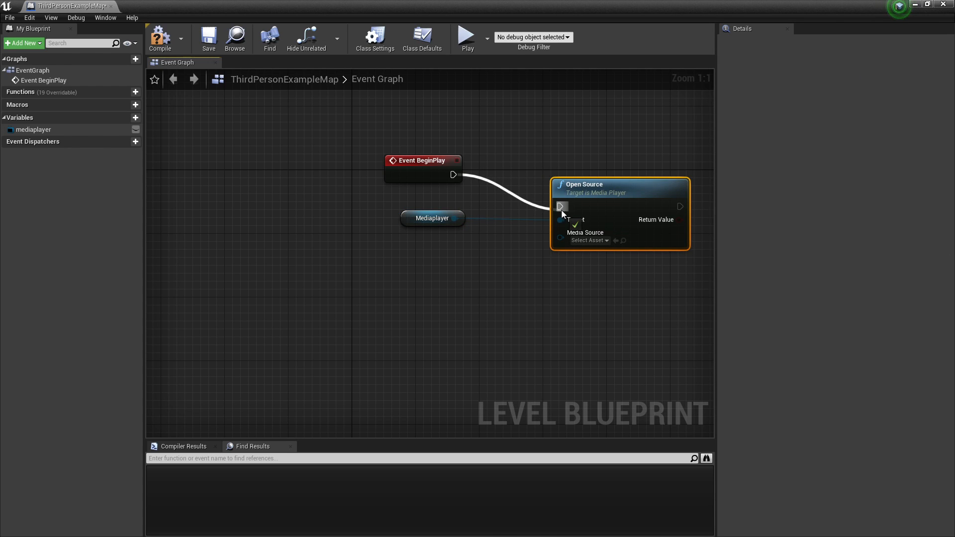
click(588, 240)
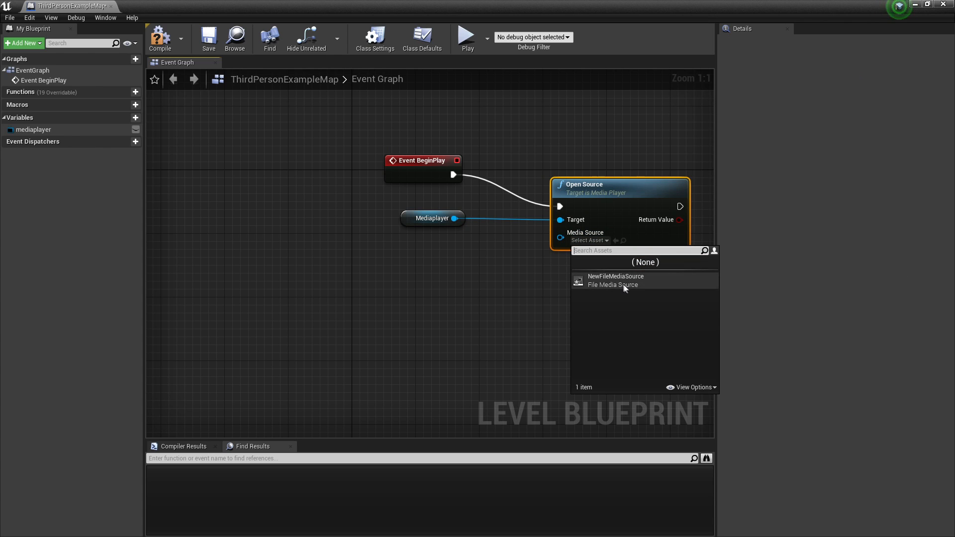
click(615, 280)
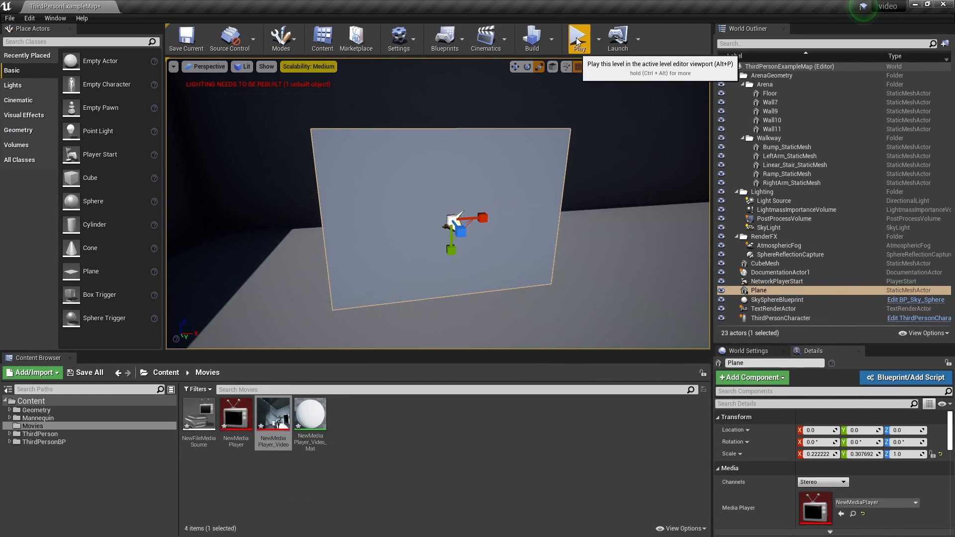
- Play the level to test the video, then open the ThirdPersonBP Blueprints folder
click(577, 38)
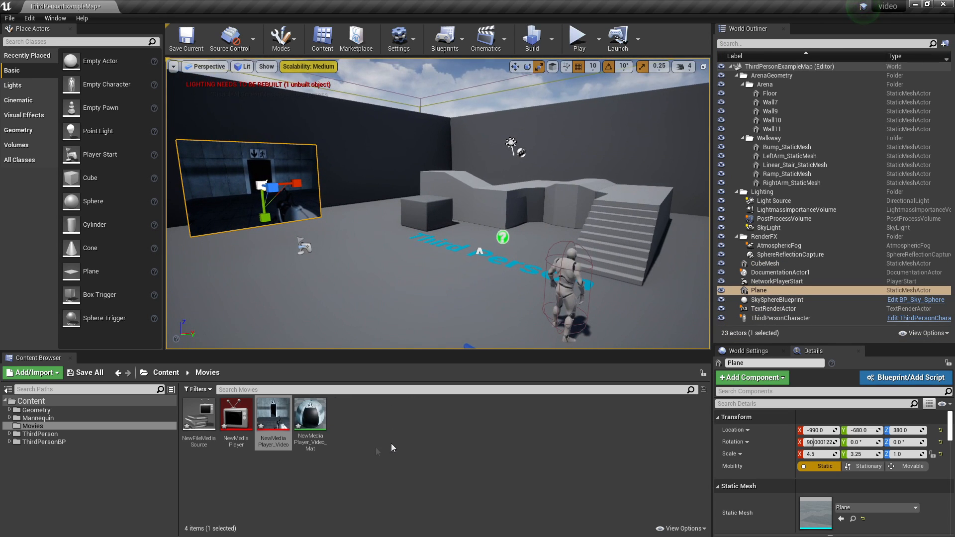
click(44, 442)
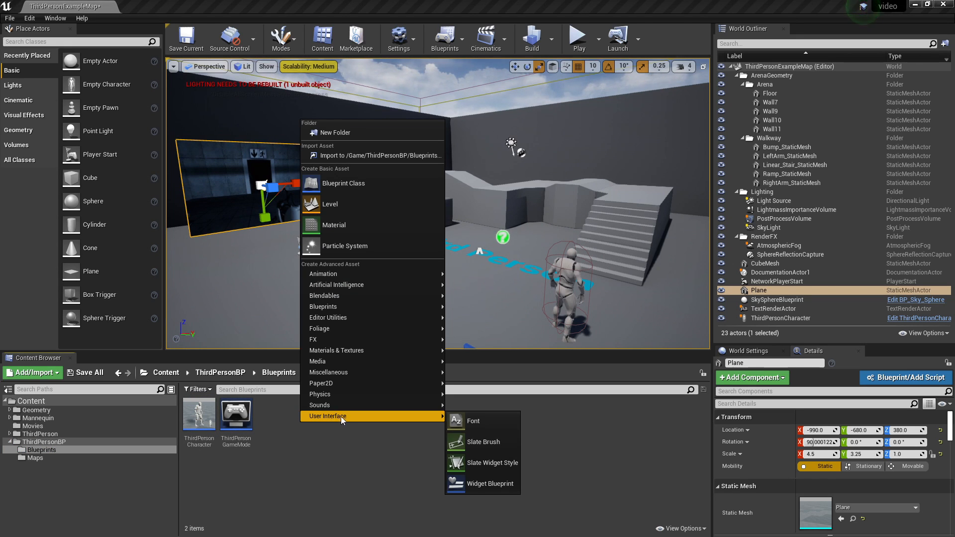
- Create a new Widget Blueprint from the User Interface menu
click(490, 483)
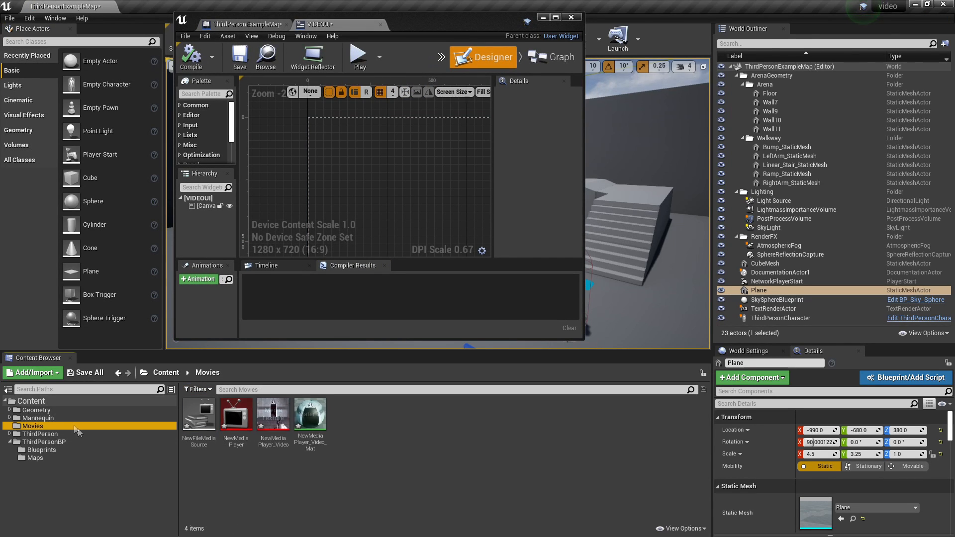
- Place NewMediaPlayer_Video from Movies as an enlarged Image on the VIDEOUI canvas, centre-anchored
click(274, 413)
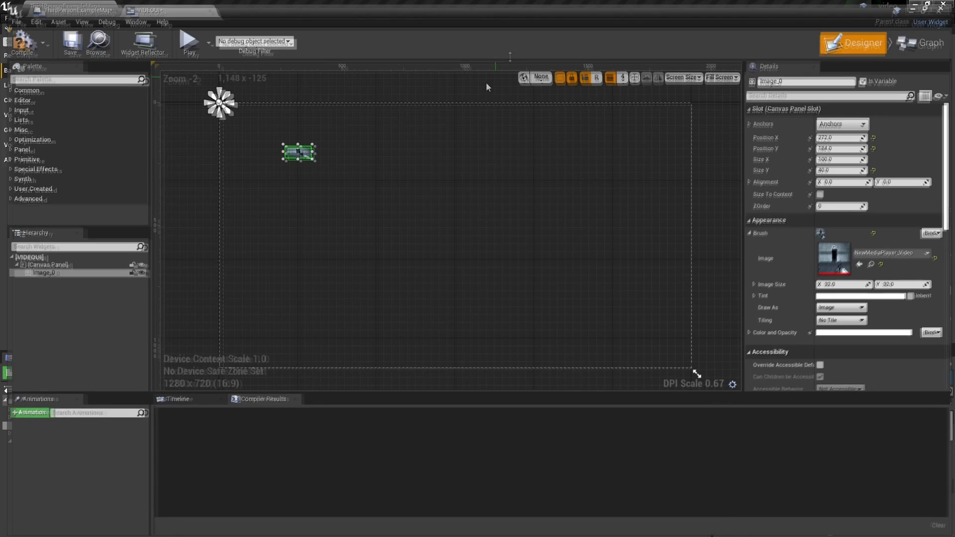
drag(310, 156, 448, 282)
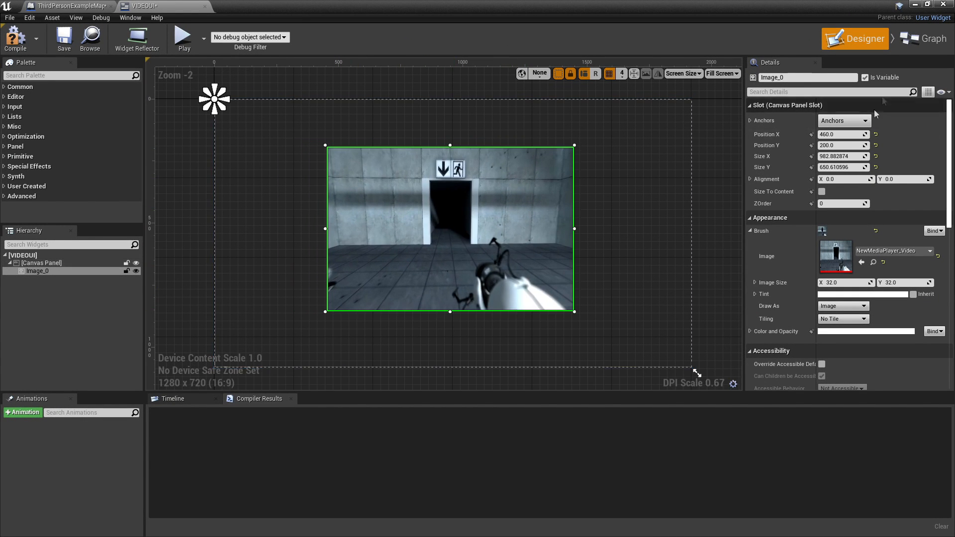
click(845, 120)
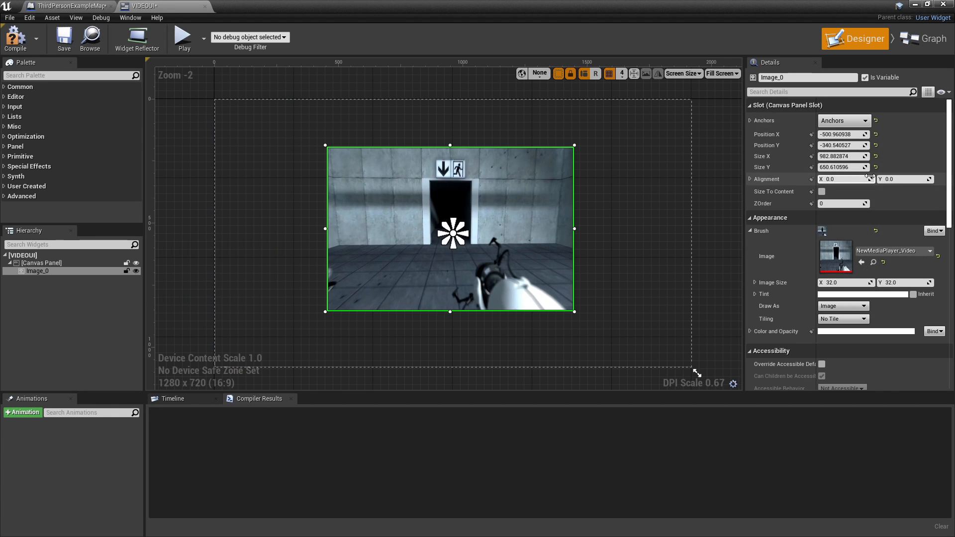
mouse_move(927, 38)
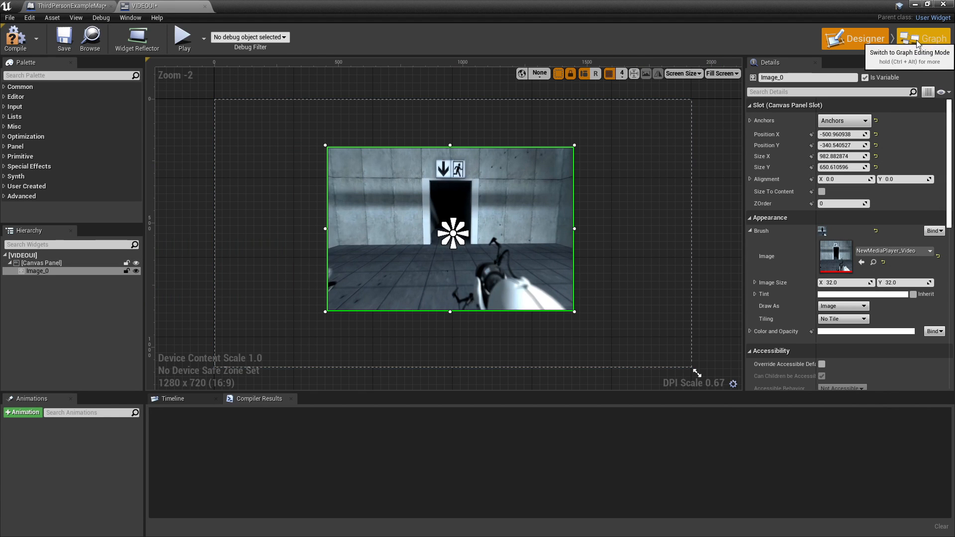
- In the Graph, create variable MEDIAPLAYER as a Media Player Object Reference defaulting to NewMediaPlayer
click(922, 37)
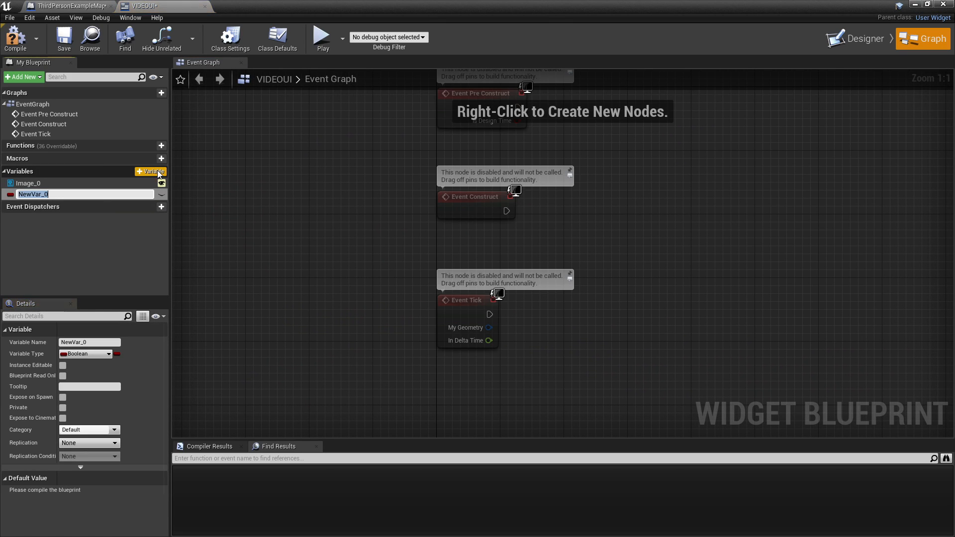
text(MEDIAPLAY)
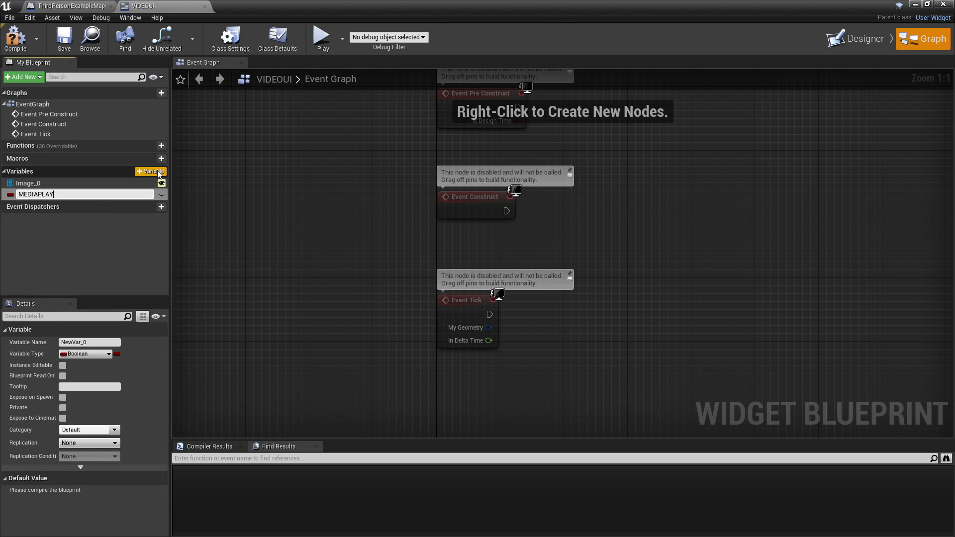
click(109, 353)
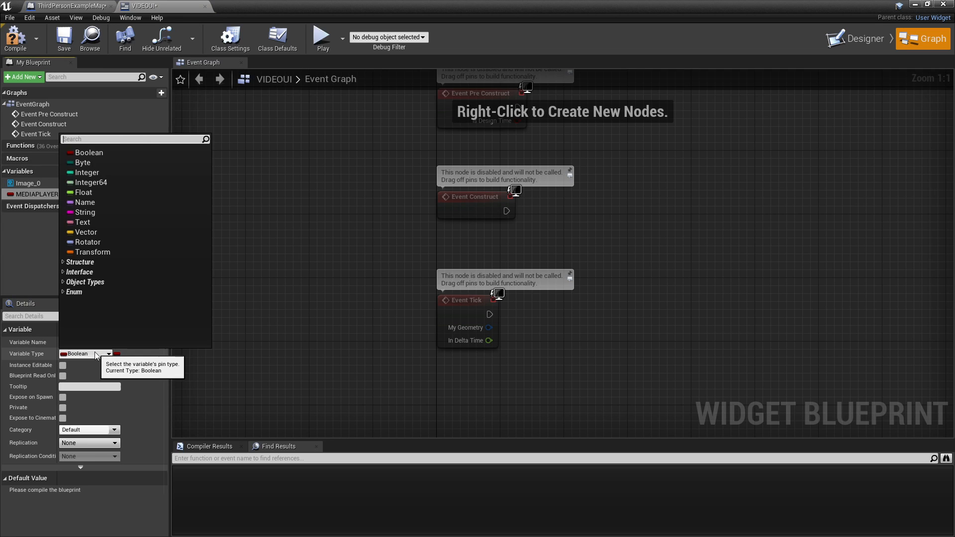
text(MEDIAPL)
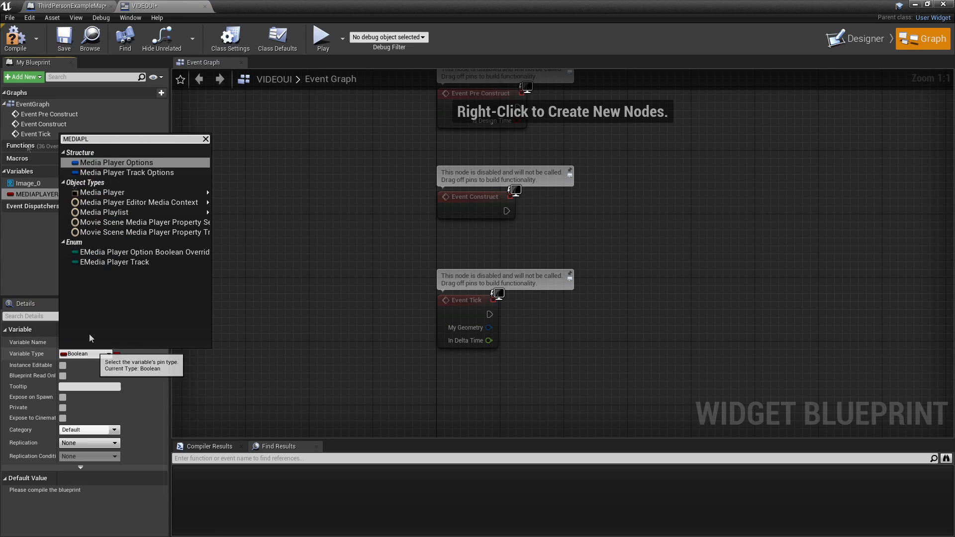
click(102, 192)
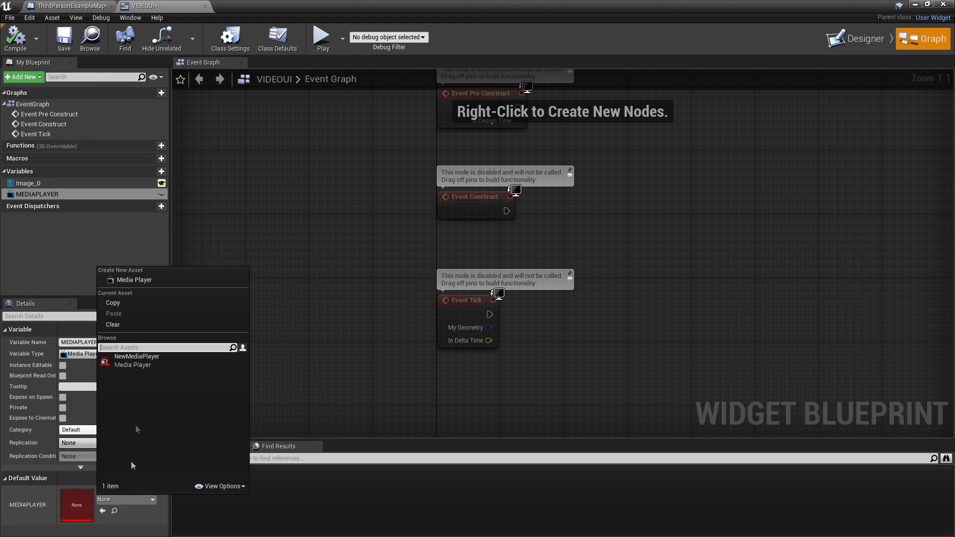
click(136, 356)
text(OPEN)
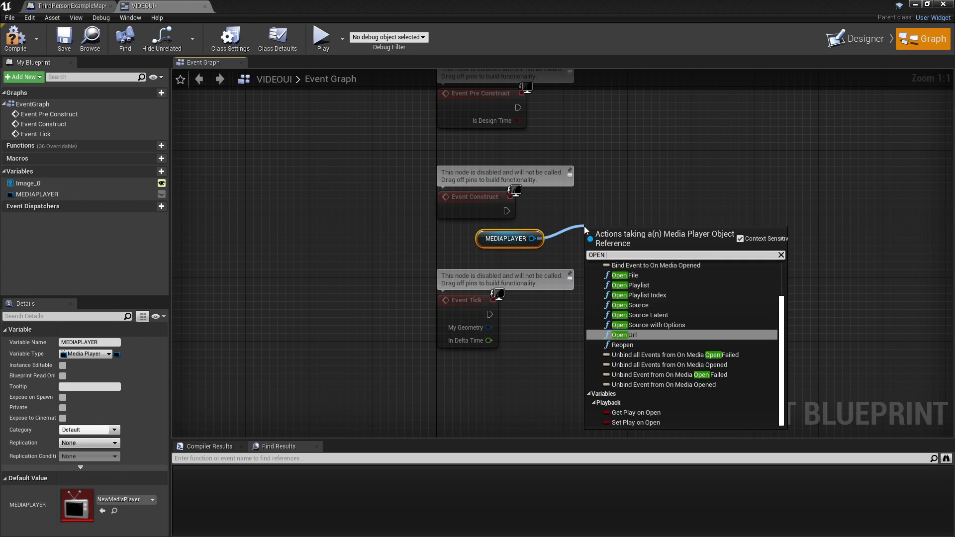
- Add an Open Source call on MEDIAPLAYER using NewFileMediaSource, driven by Event Construct
click(635, 305)
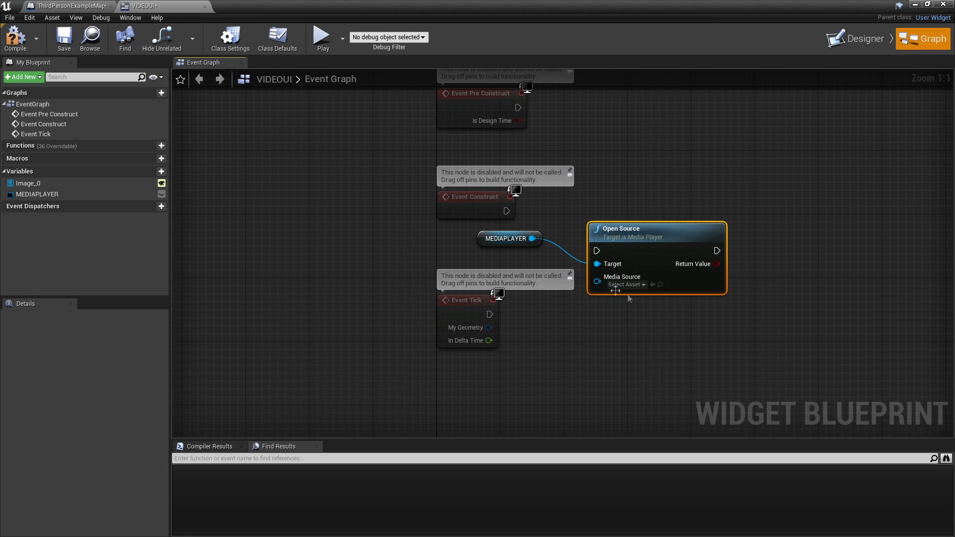
click(625, 285)
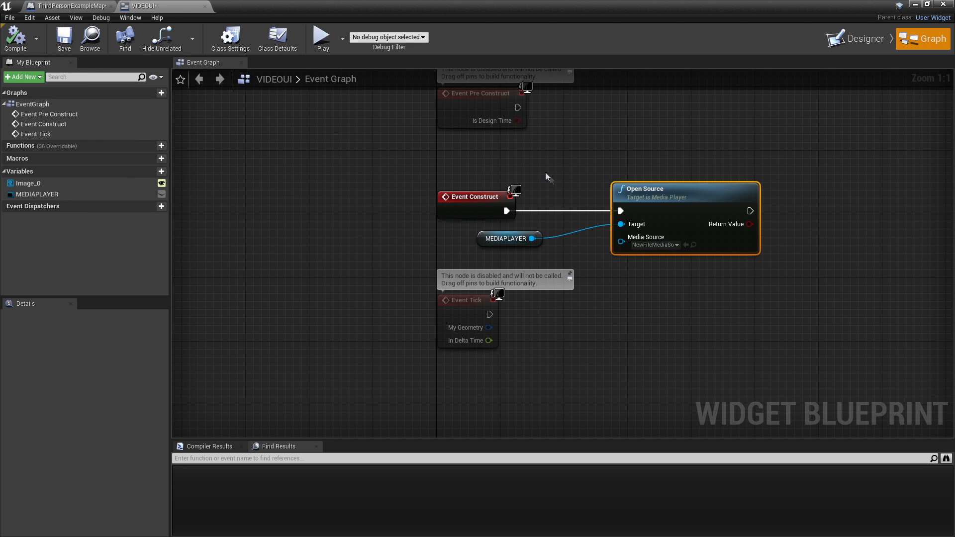
mouse_move(545, 116)
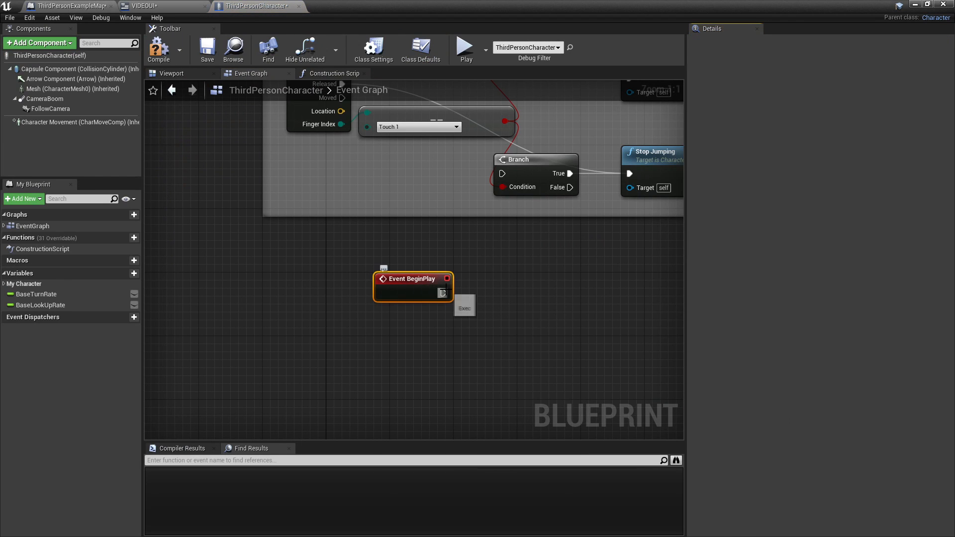
- From Event BeginPlay, Create Widget of class VIDEOUI and Add to Viewport from its Return Value
drag(445, 294, 497, 307)
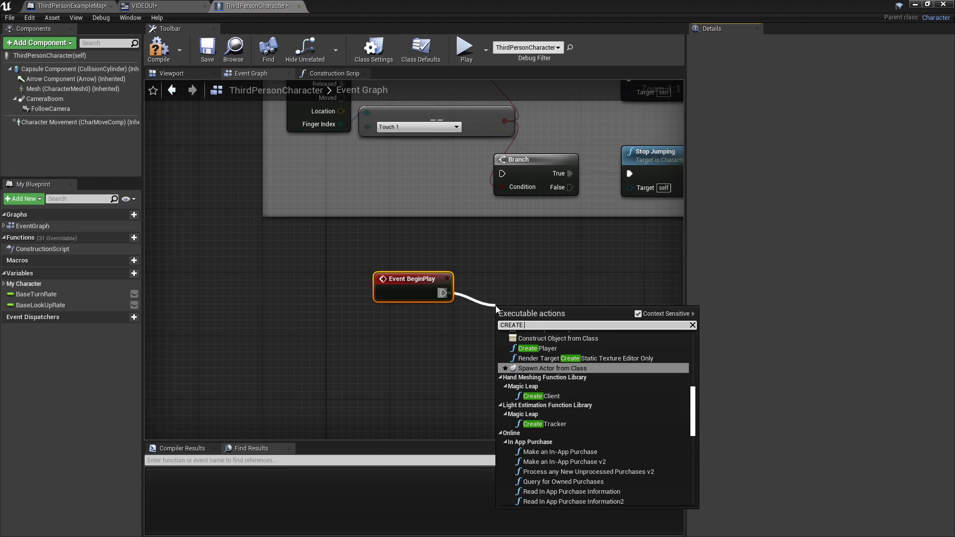
click(557, 338)
text(ADD)
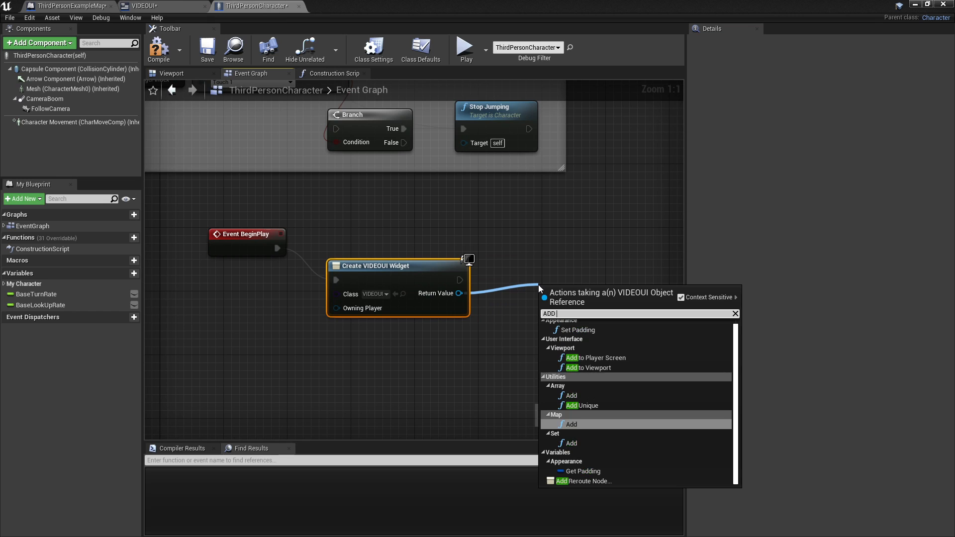
click(592, 367)
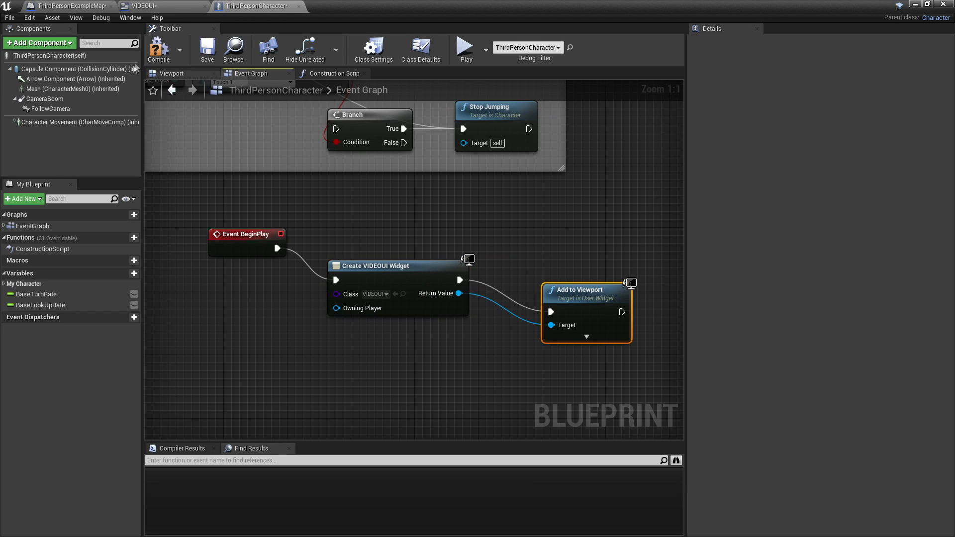
click(61, 5)
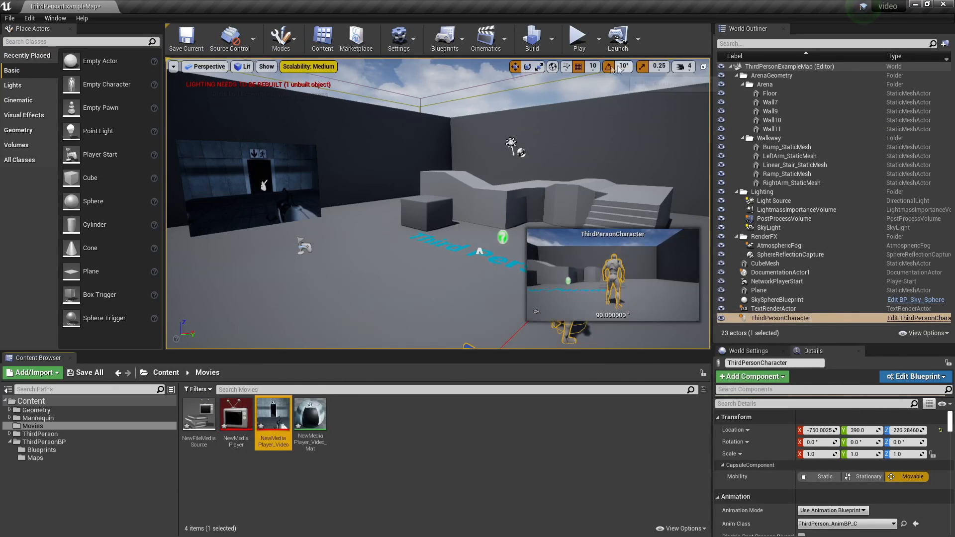
click(577, 36)
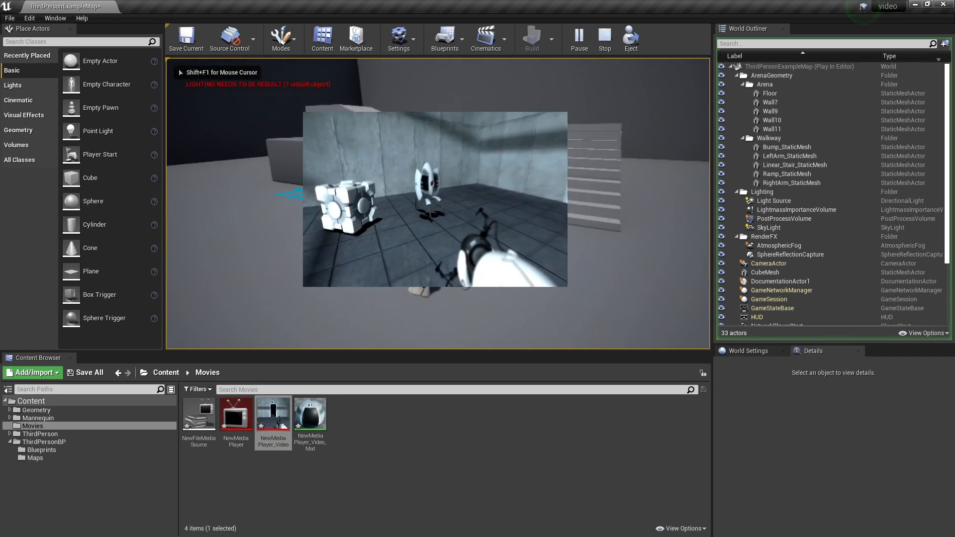
click(603, 38)
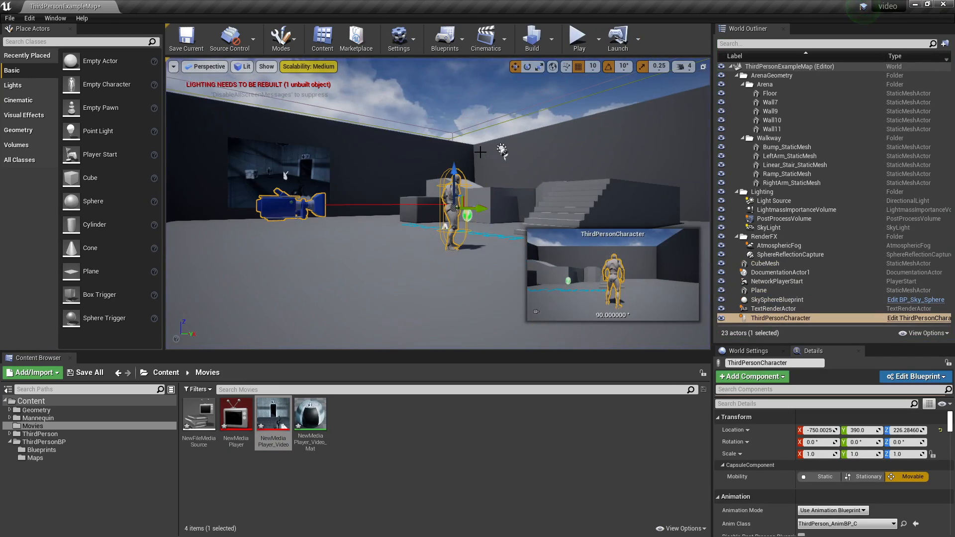